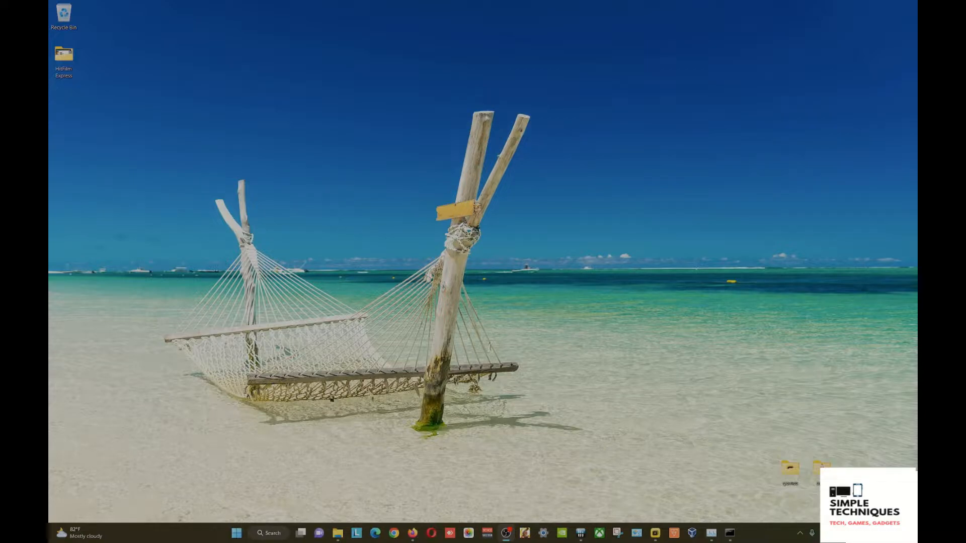
mouse_move(521, 370)
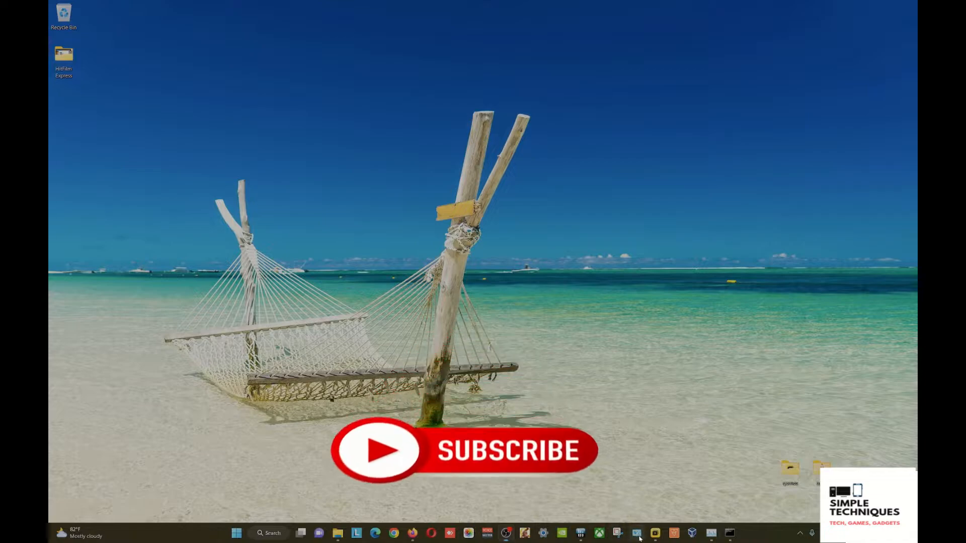
Step: Open advanced power settings for the Legion Balance Mode plan via Control Panel's Power Options
left_click(637, 533)
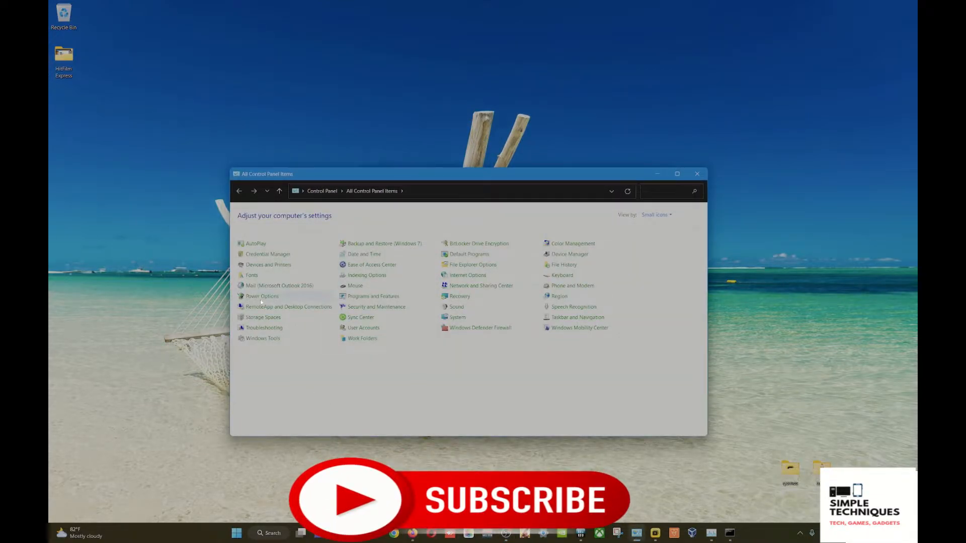
mouse_move(261, 296)
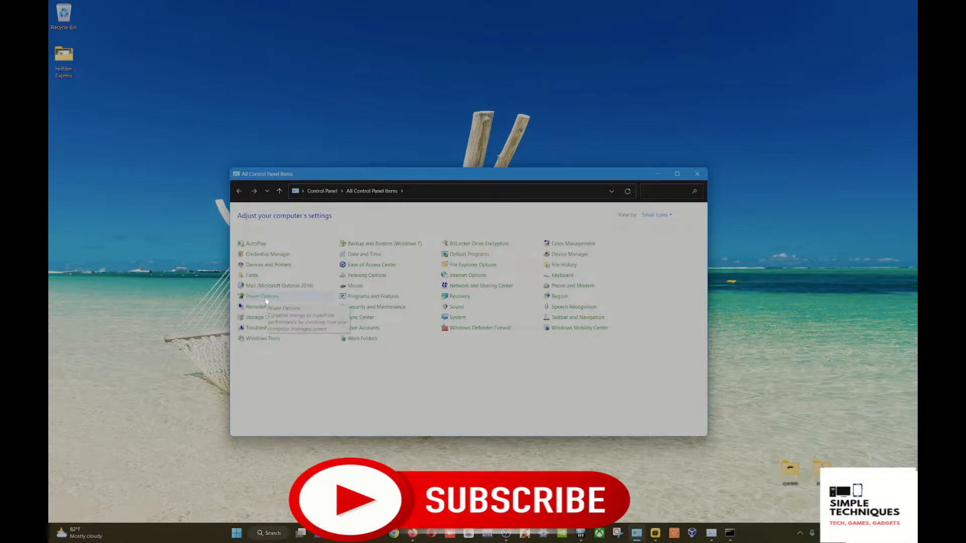
left_click(261, 297)
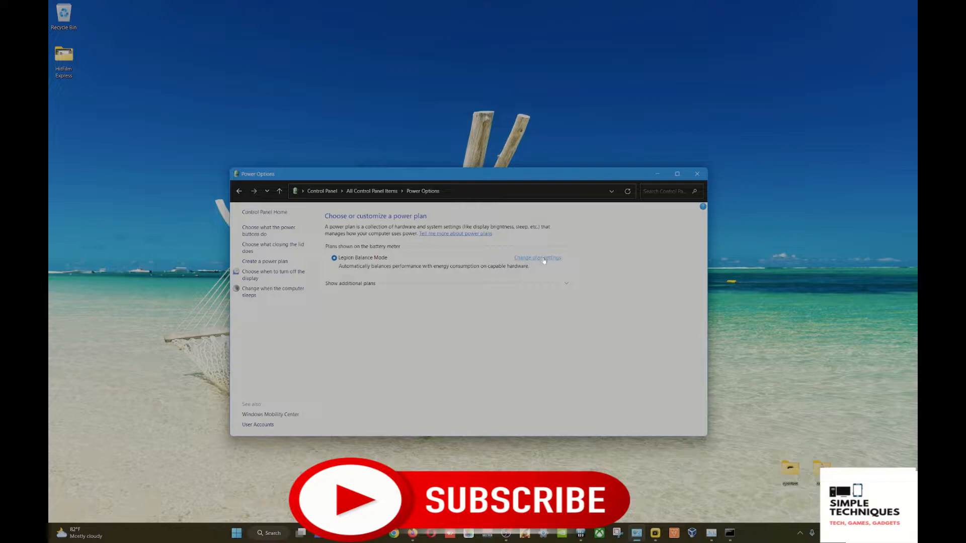
left_click(536, 258)
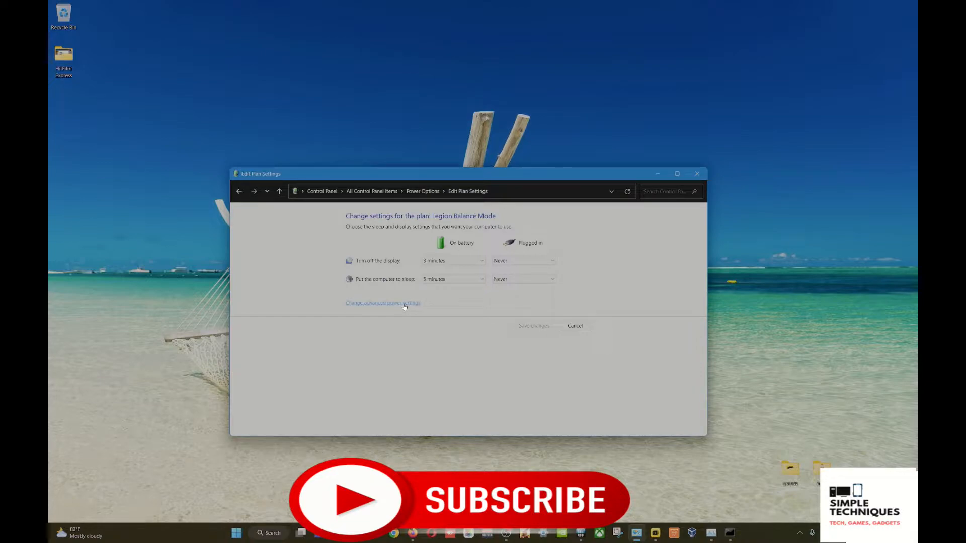
left_click(382, 303)
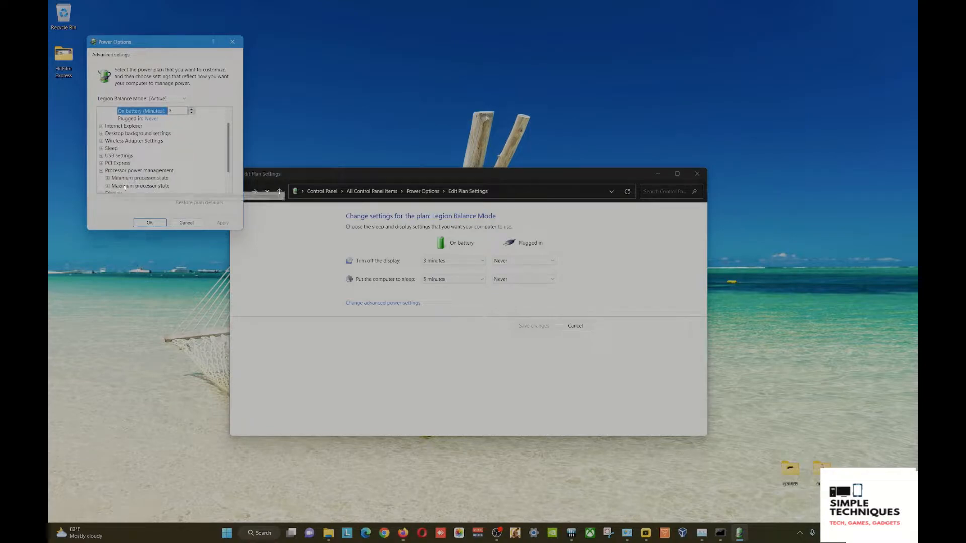
mouse_move(140, 185)
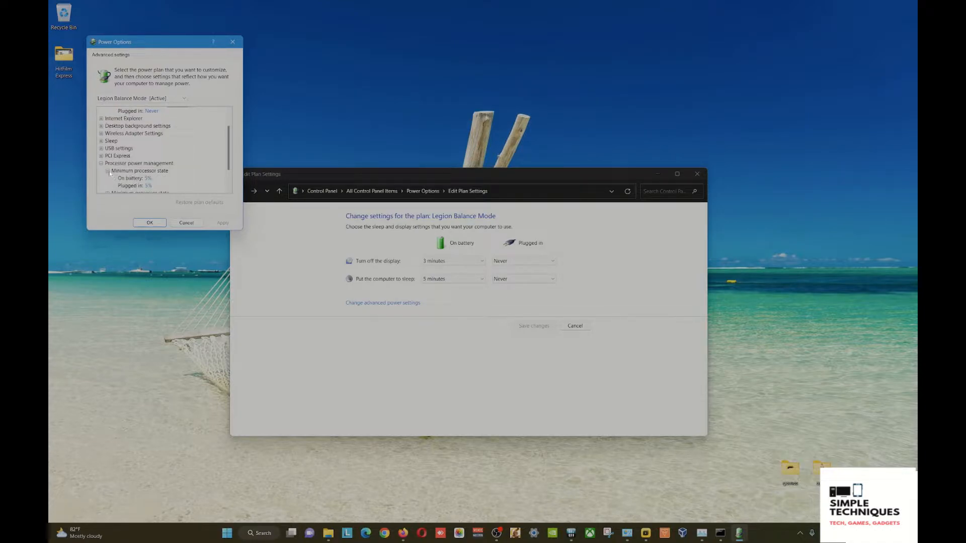
Step: Check the minimum 5% and maximum 75%/100% processor state values
left_click(102, 171)
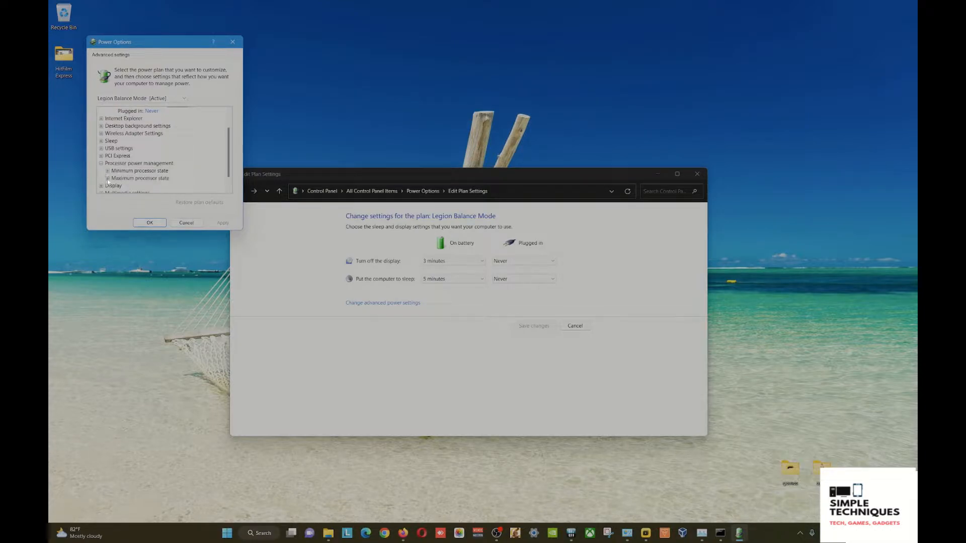
left_click(106, 170)
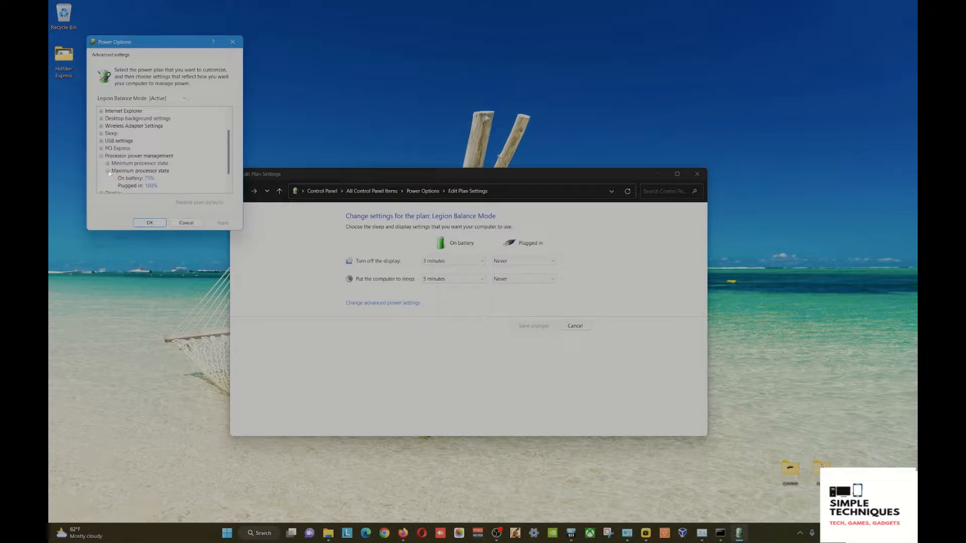
left_click(101, 171)
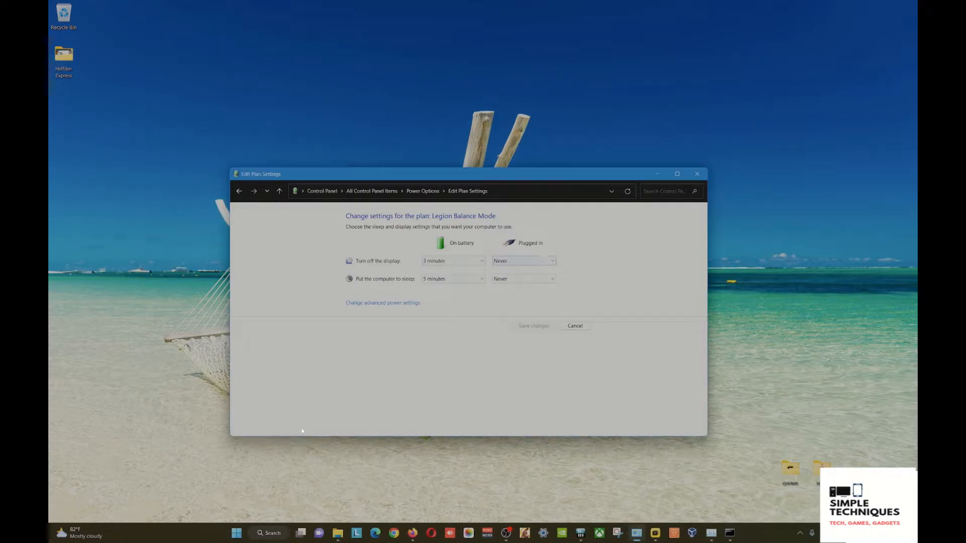
Step: Launch Registry Editor from the Start menu's Recent list
left_click(269, 533)
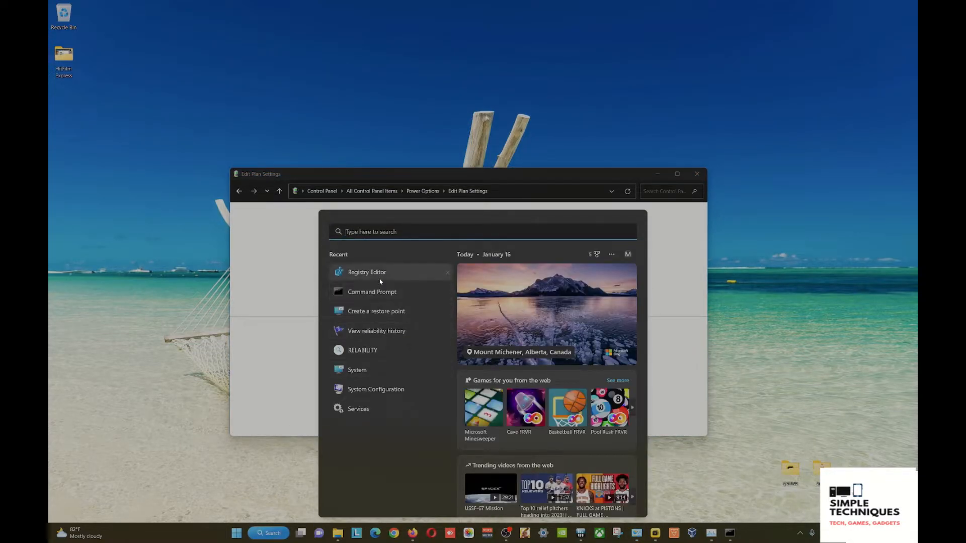
left_click(367, 271)
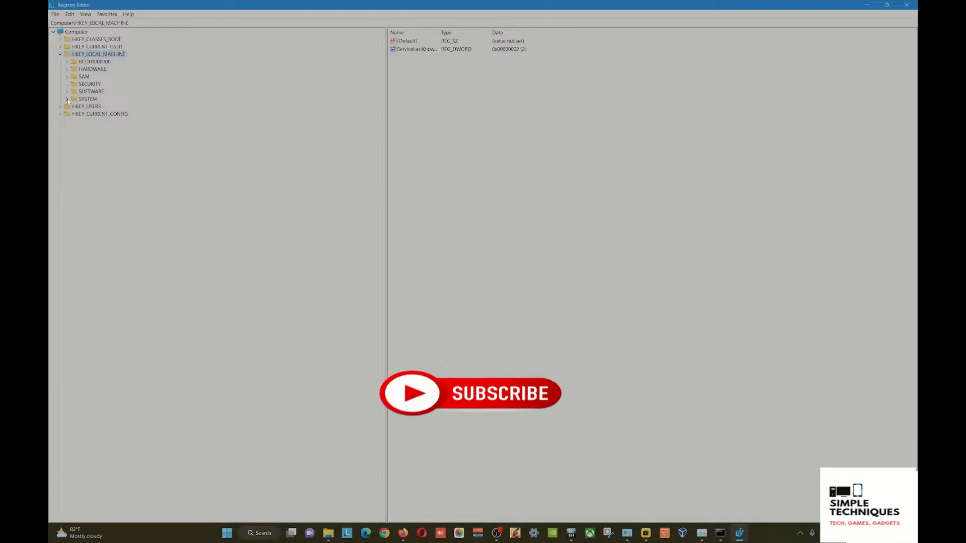
Step: Expand HKLM\SYSTEM\ControlSet001\Control down to the Power key
left_click(67, 99)
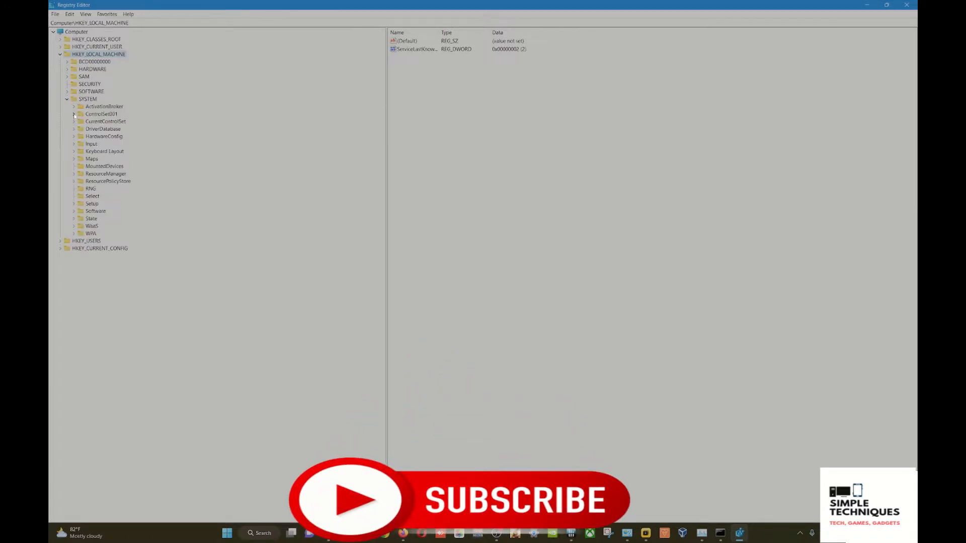
left_click(74, 114)
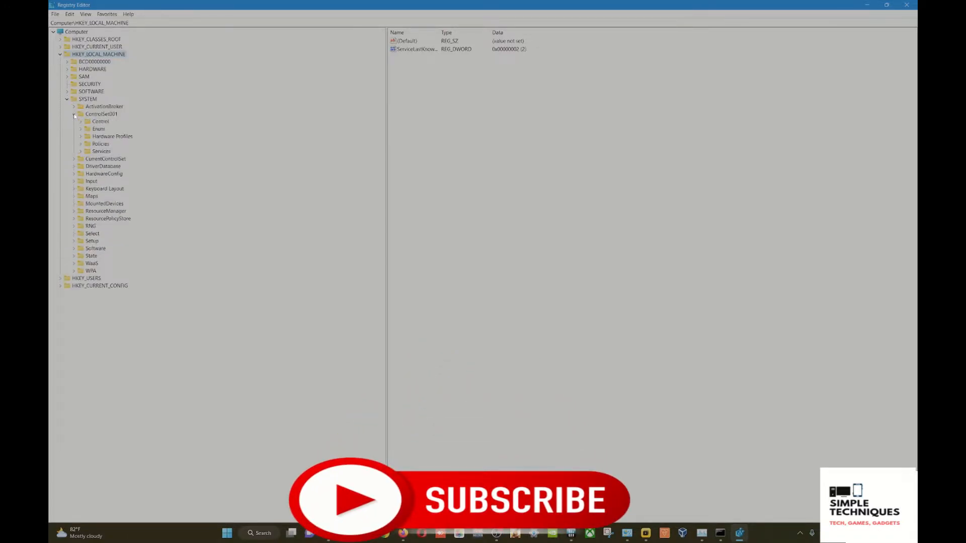
left_click(82, 122)
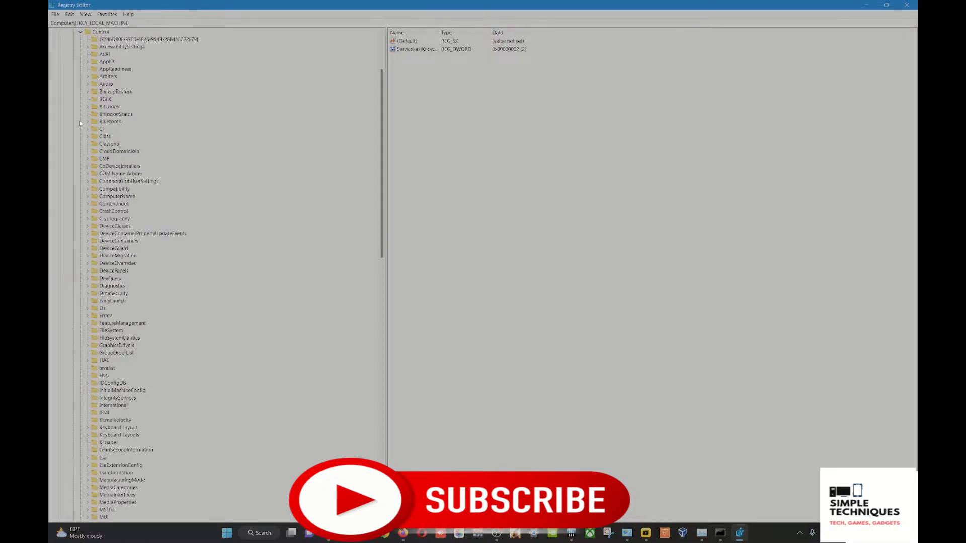
scroll("down", 3)
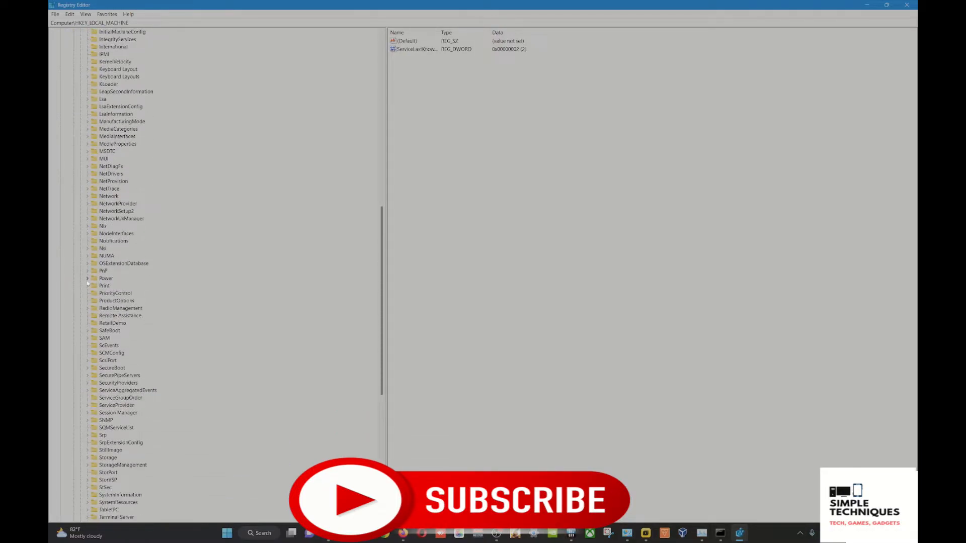
left_click(87, 278)
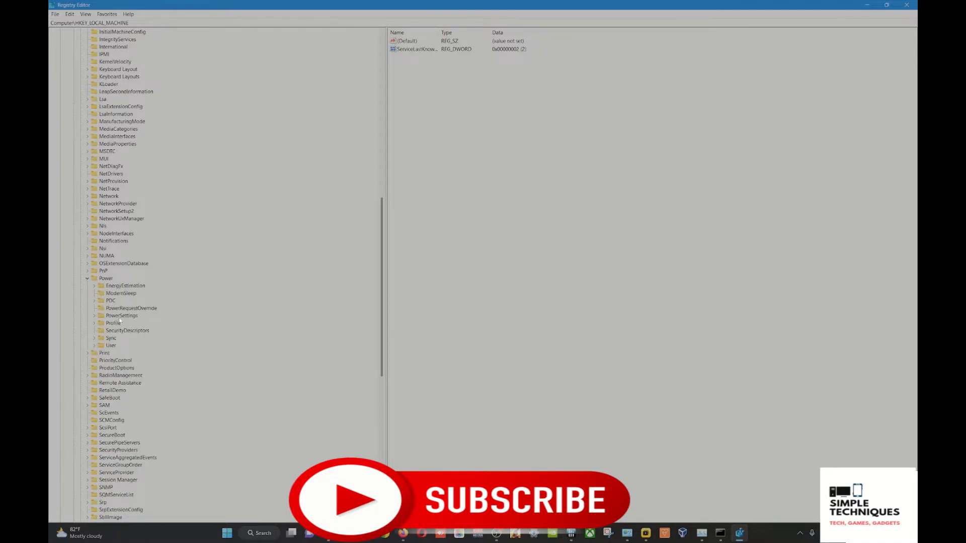
Step: Select the be337238-0d82-4146-a960-4f3749d470c7 boost mode key under PowerSettings
left_click(93, 316)
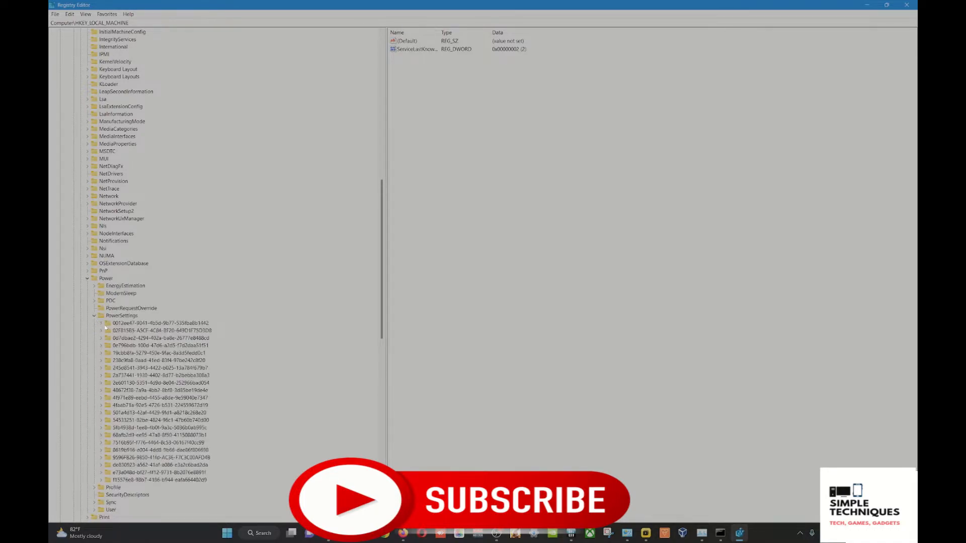
scroll("down", 3)
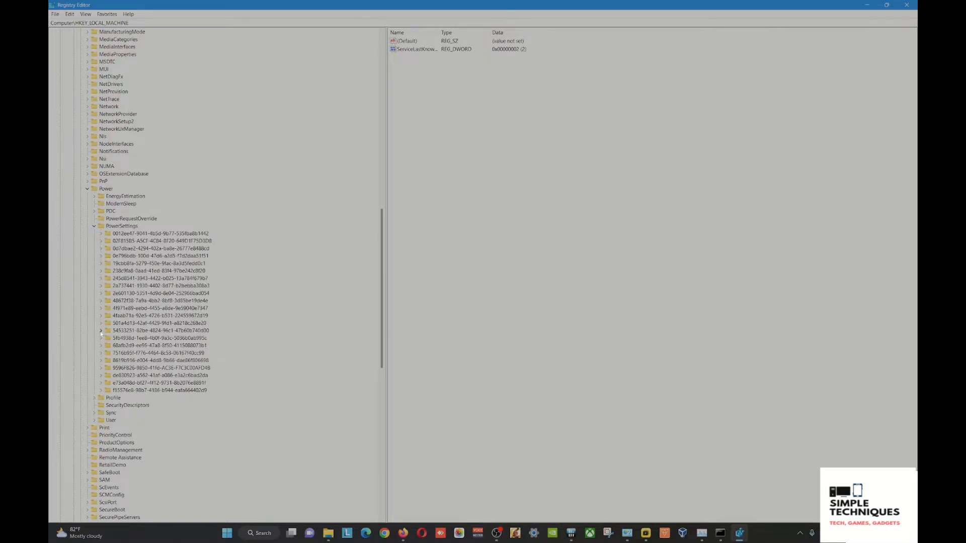
left_click(100, 330)
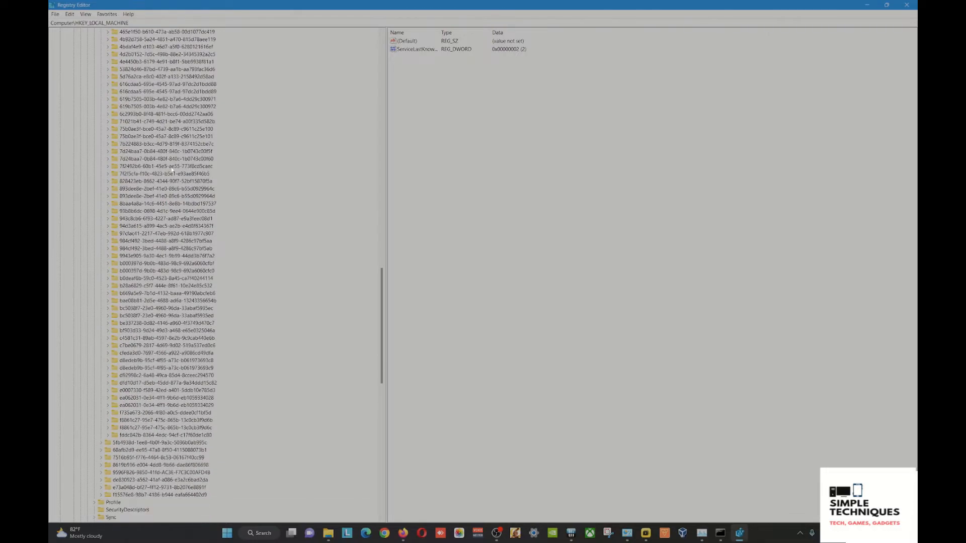
scroll("down", 3)
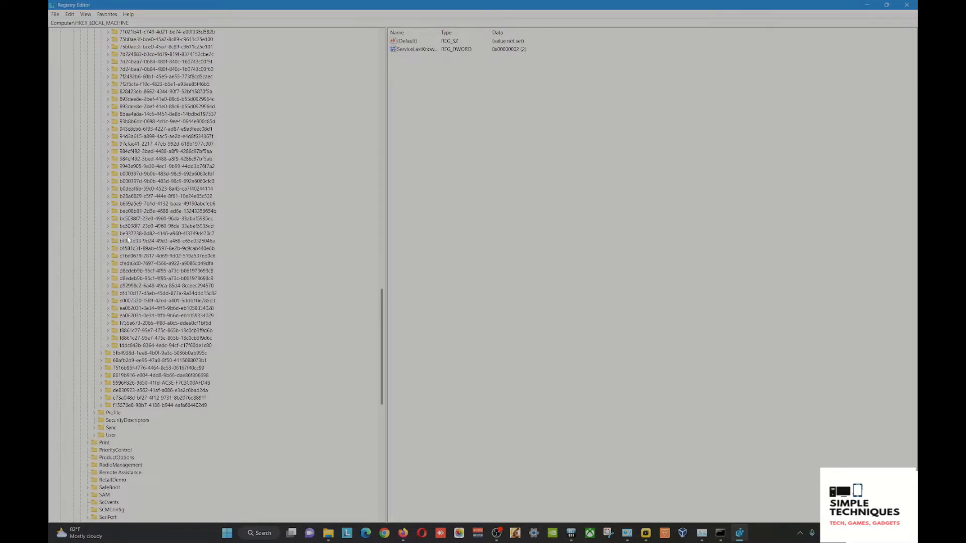
left_click(166, 233)
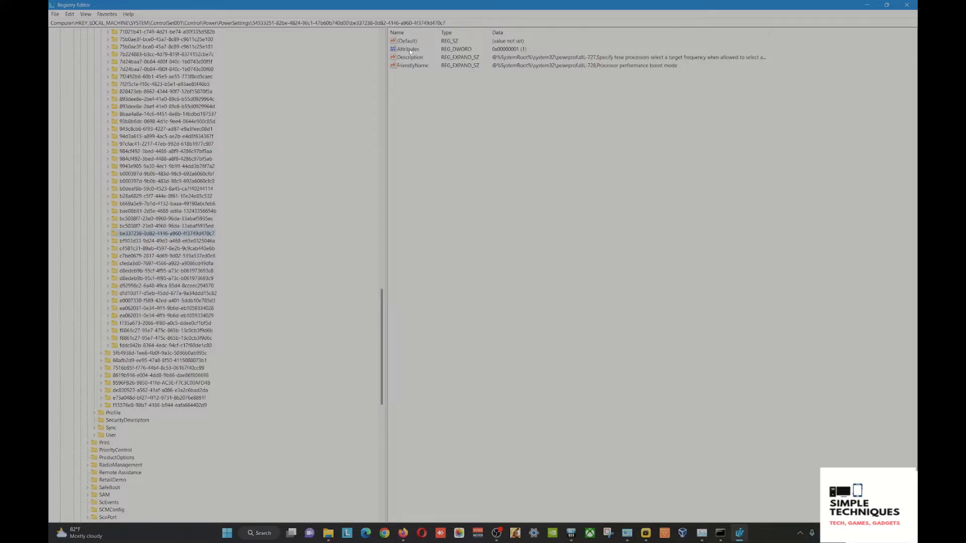
Step: Set the Attributes value data to 2
double_click(407, 49)
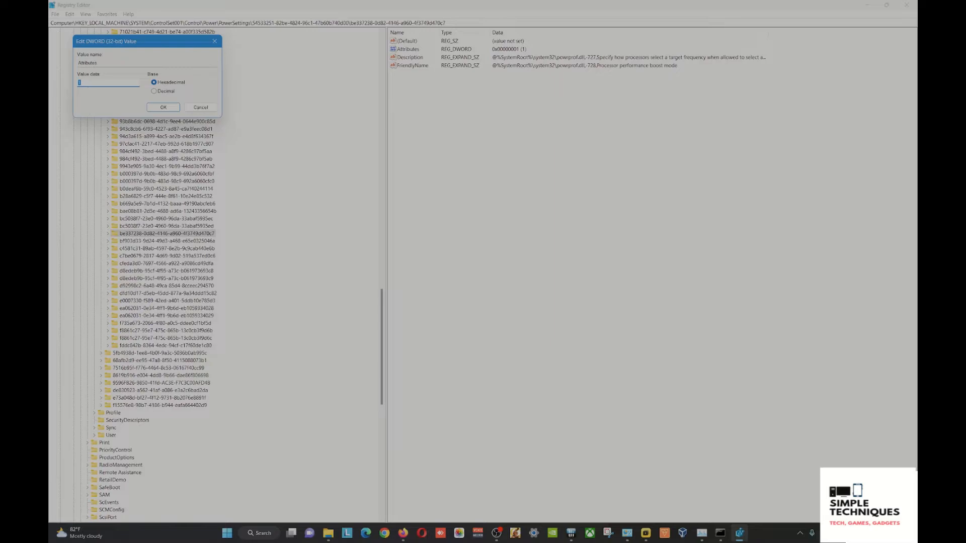
type("2")
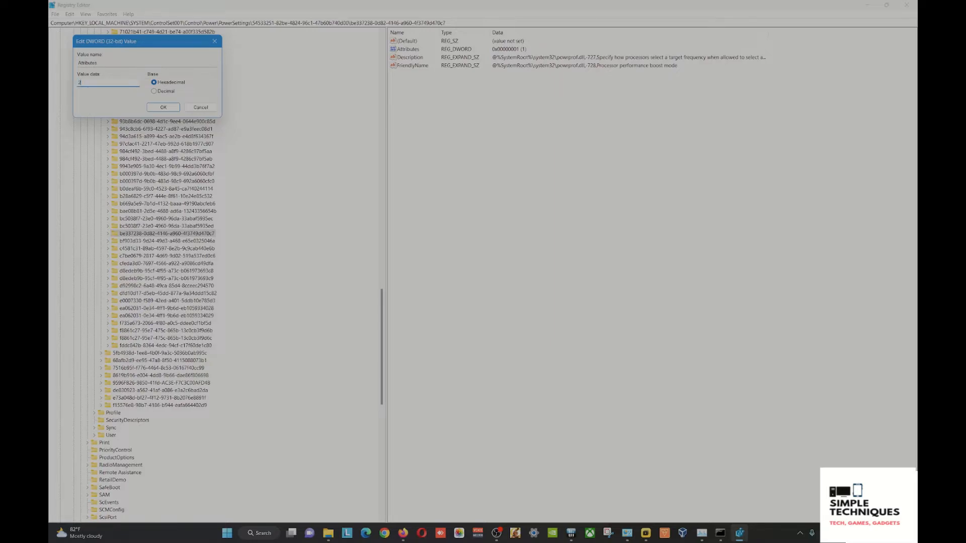
left_click(162, 107)
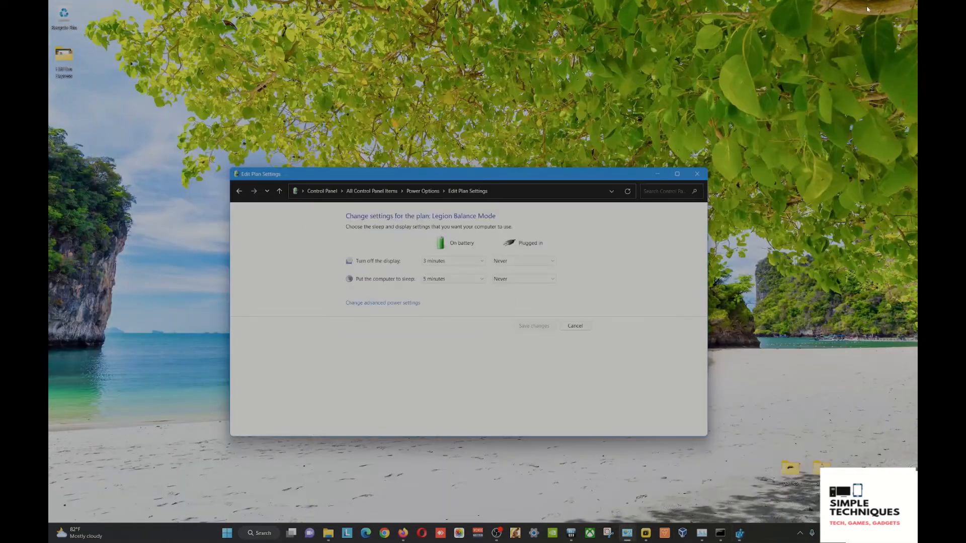
Step: Reopen Legion Balance Mode's advanced power settings from Edit Plan Settings
left_click(524, 278)
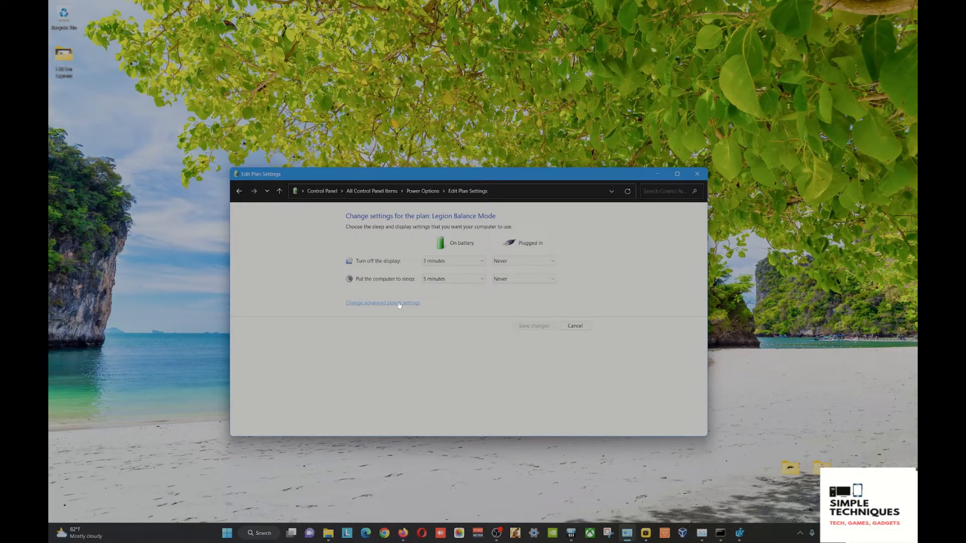
left_click(382, 302)
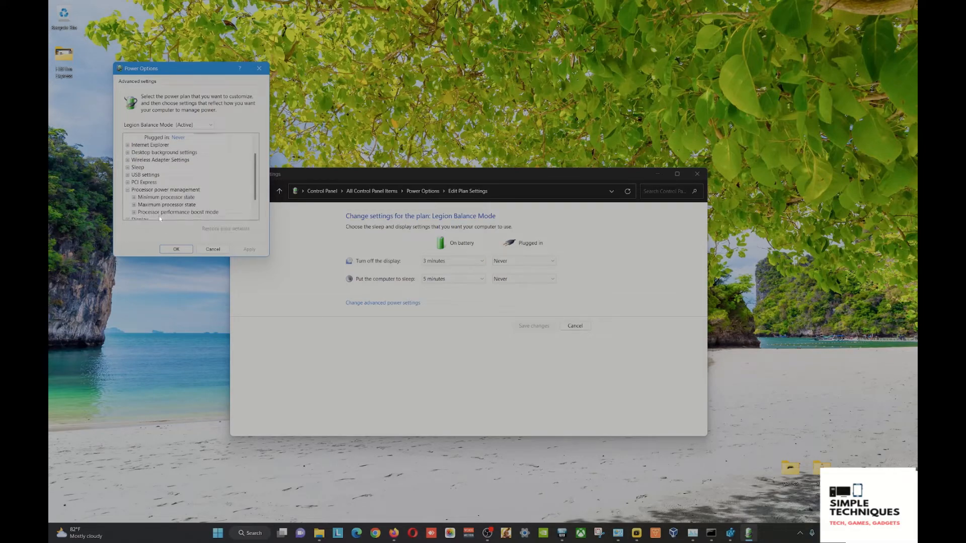
Step: Expand Processor performance boost mode and choose Disabled for Plugged in
left_click(178, 212)
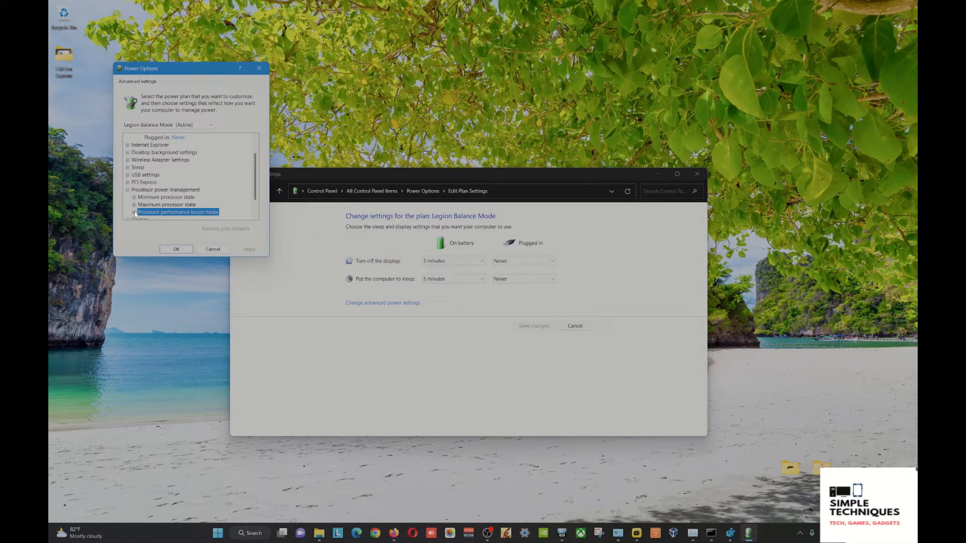
left_click(134, 197)
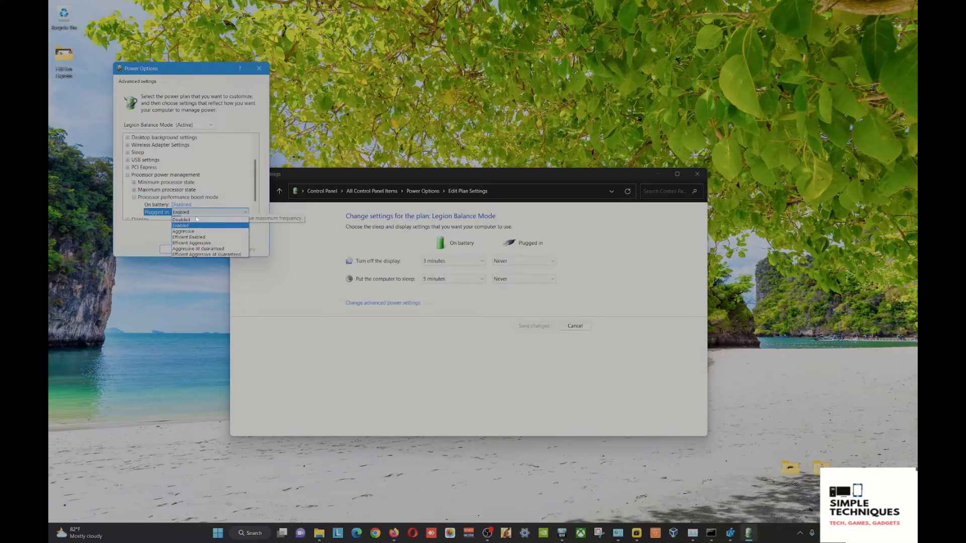
mouse_move(198, 248)
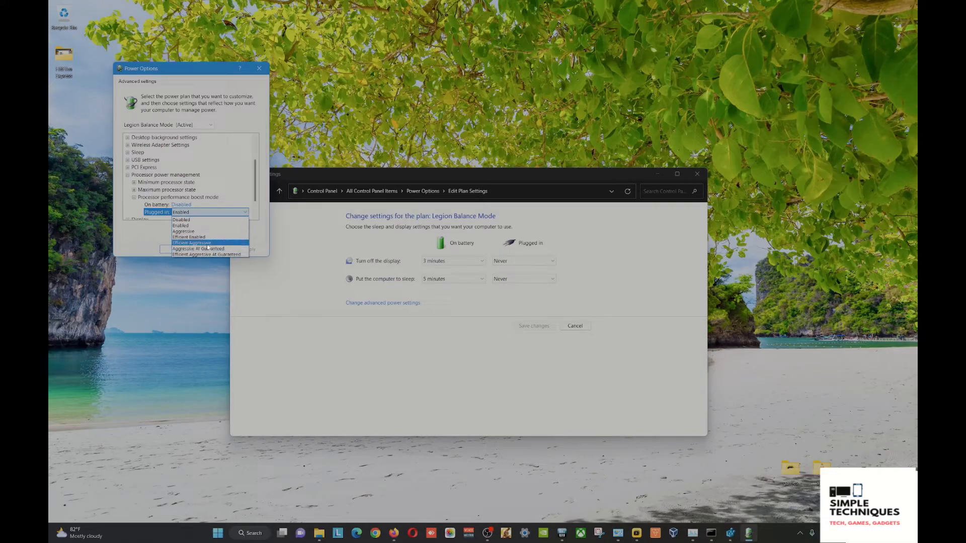
mouse_move(208, 225)
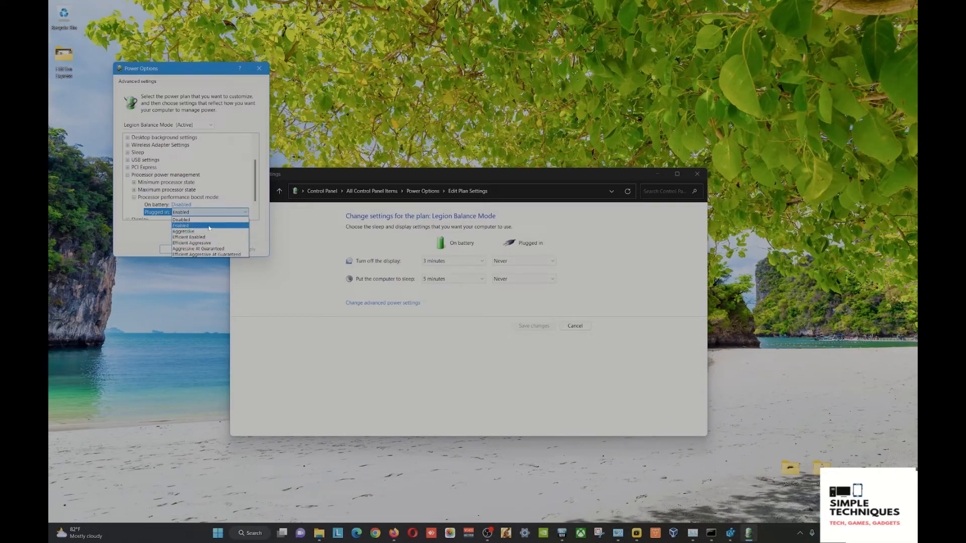
mouse_move(208, 231)
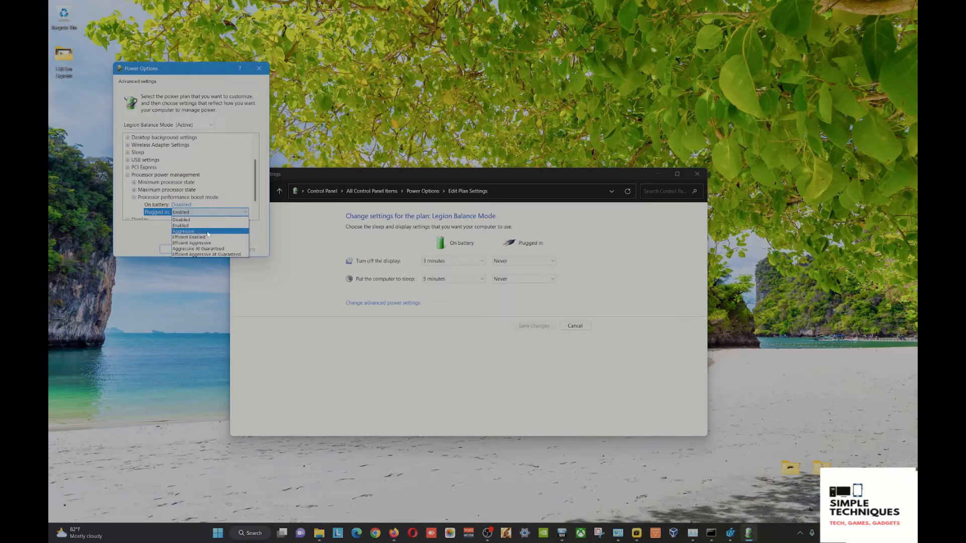
mouse_move(191, 237)
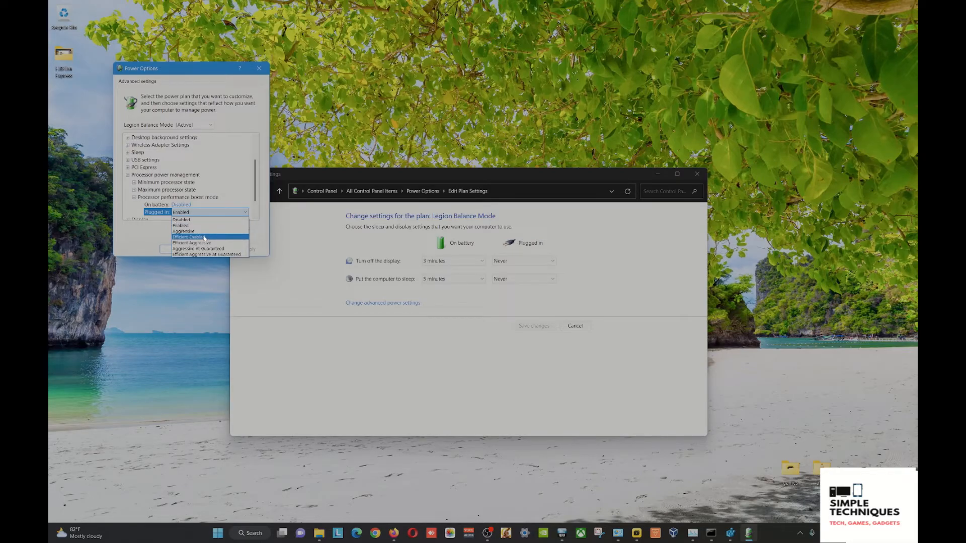
mouse_move(183, 231)
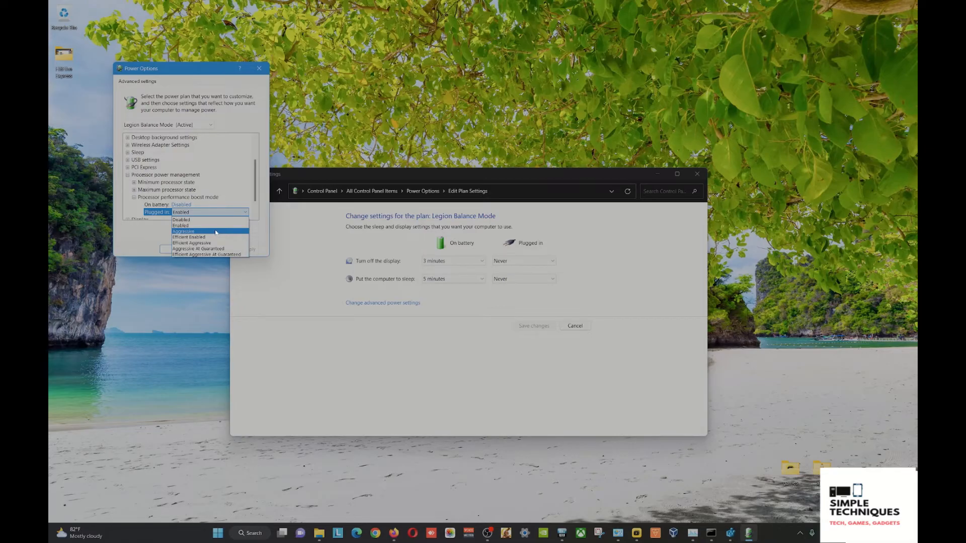
mouse_move(210, 220)
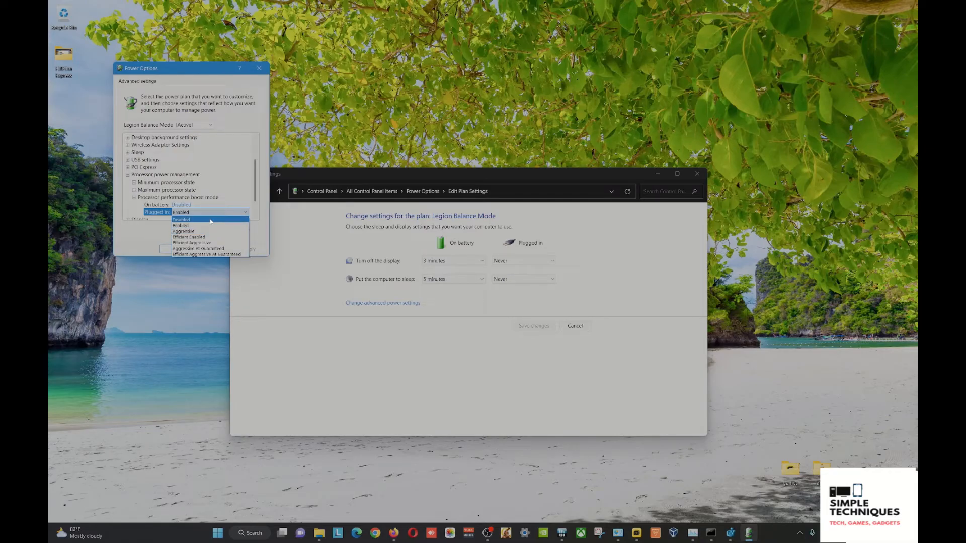
left_click(182, 220)
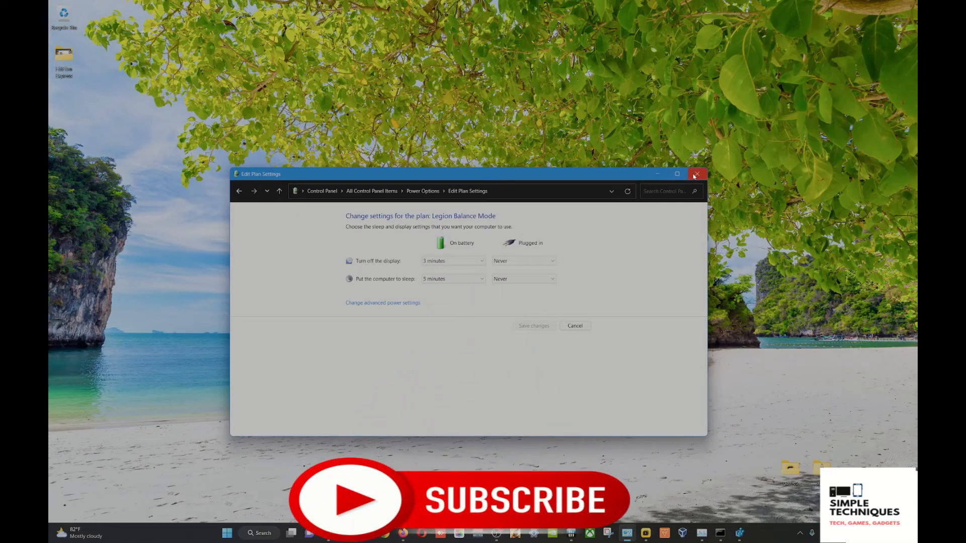
Step: Close the Edit Plan Settings window to reveal the desktop
left_click(695, 174)
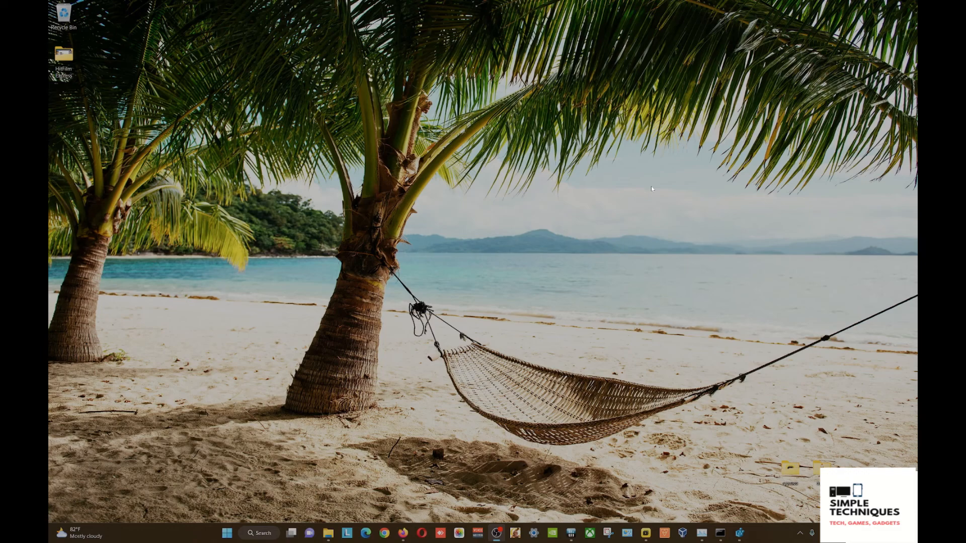
mouse_move(629, 196)
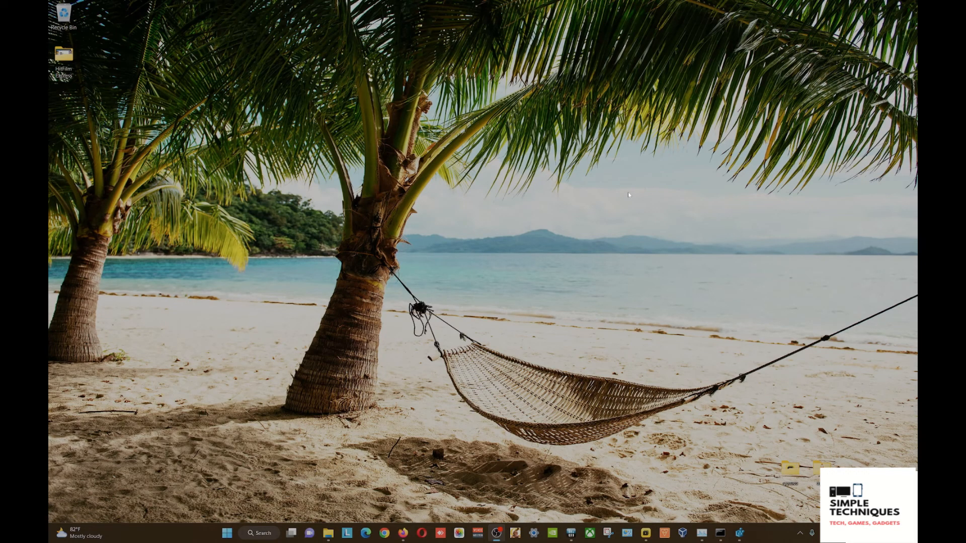
mouse_move(606, 265)
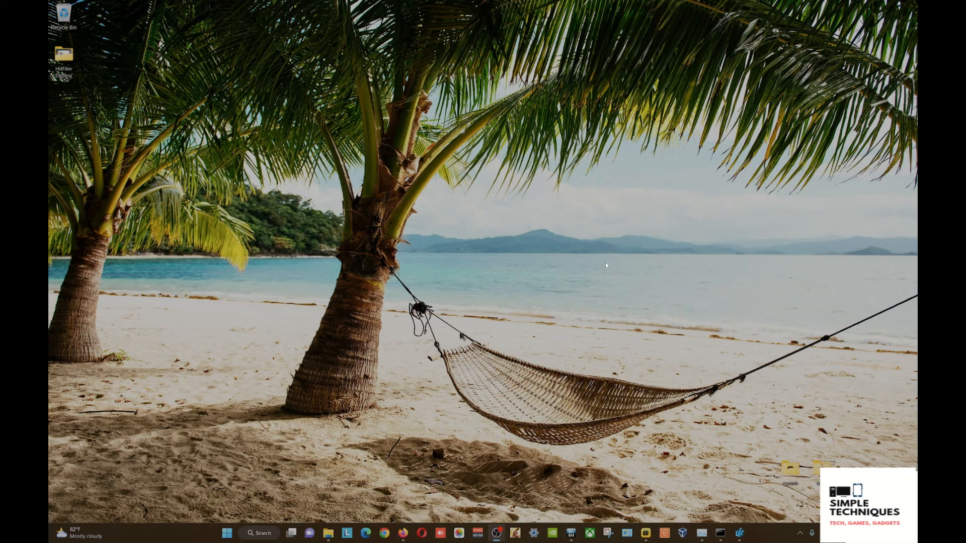